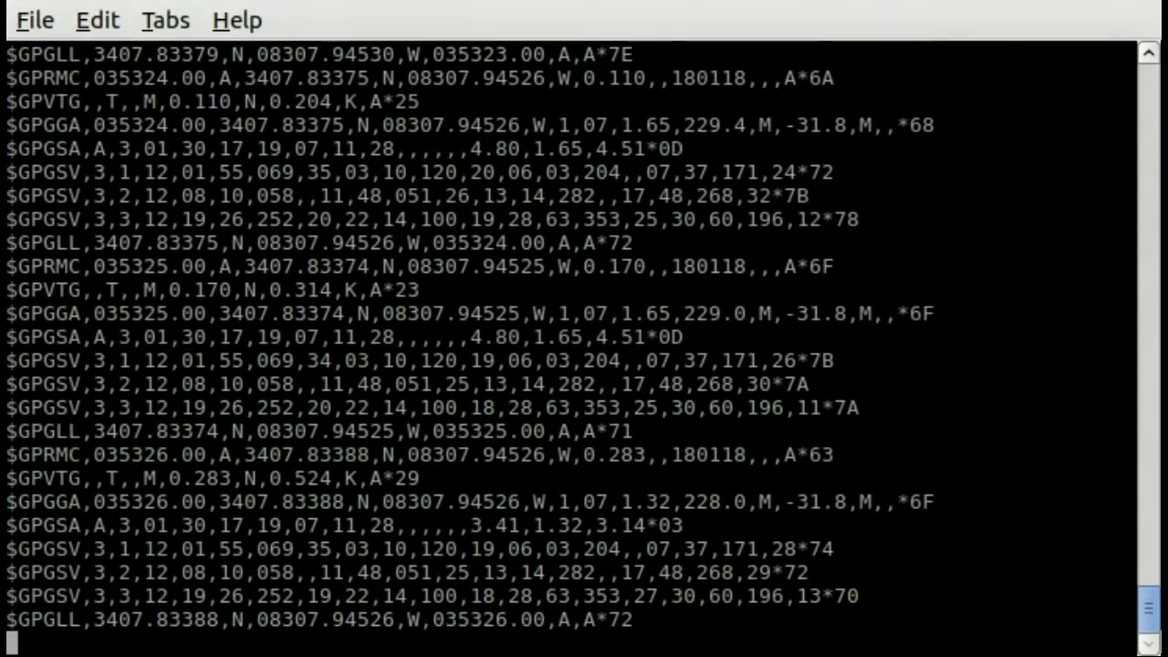
Scroll through the streaming NMEA output as fixes arrive up to 03:57:06 UTC before the session ends.
{"action": "scroll", "scroll_direction": "down", "scroll_amount": 3}
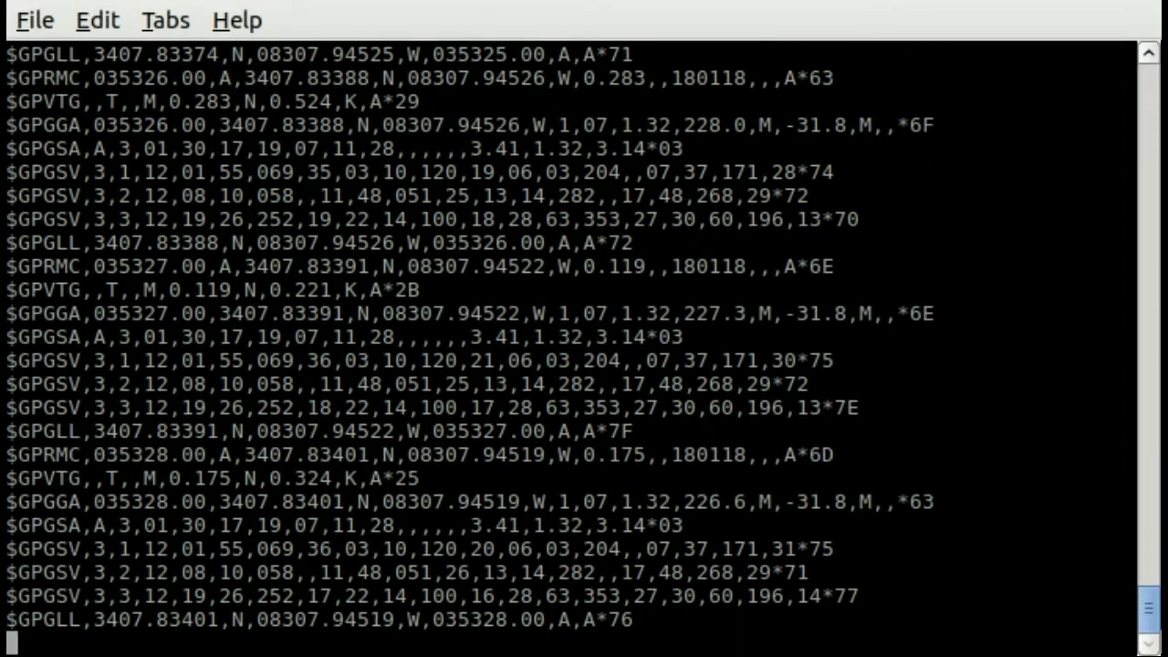
{"action": "scroll", "scroll_direction": "down", "scroll_amount": 3}
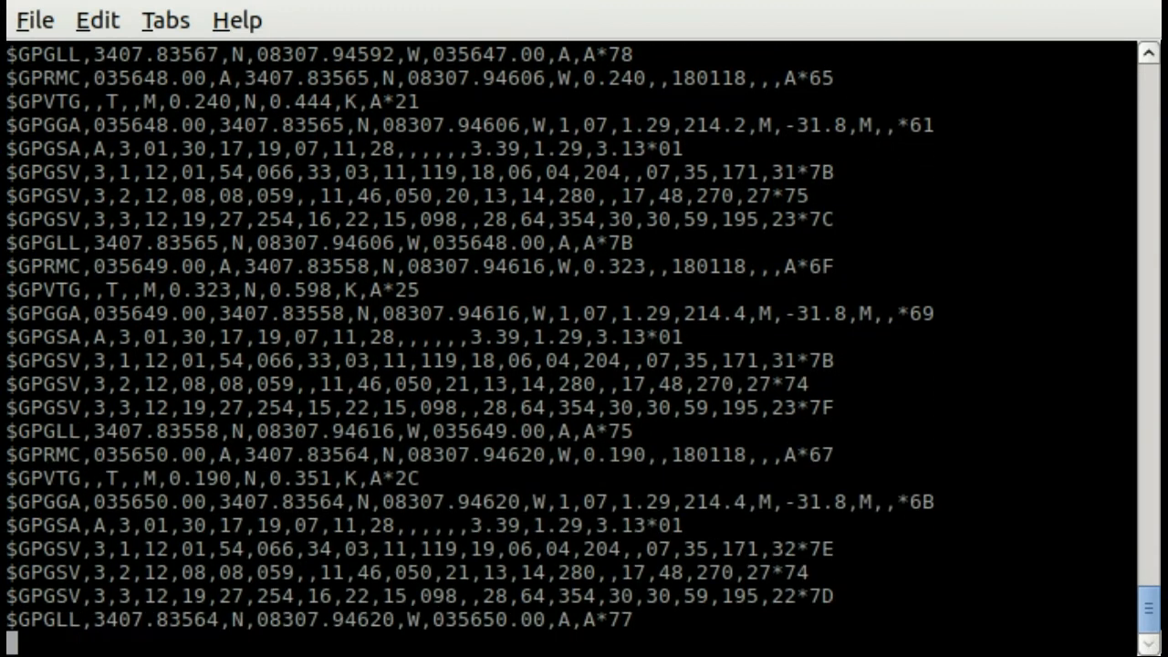
{"action": "scroll", "scroll_direction": "down", "scroll_amount": 3}
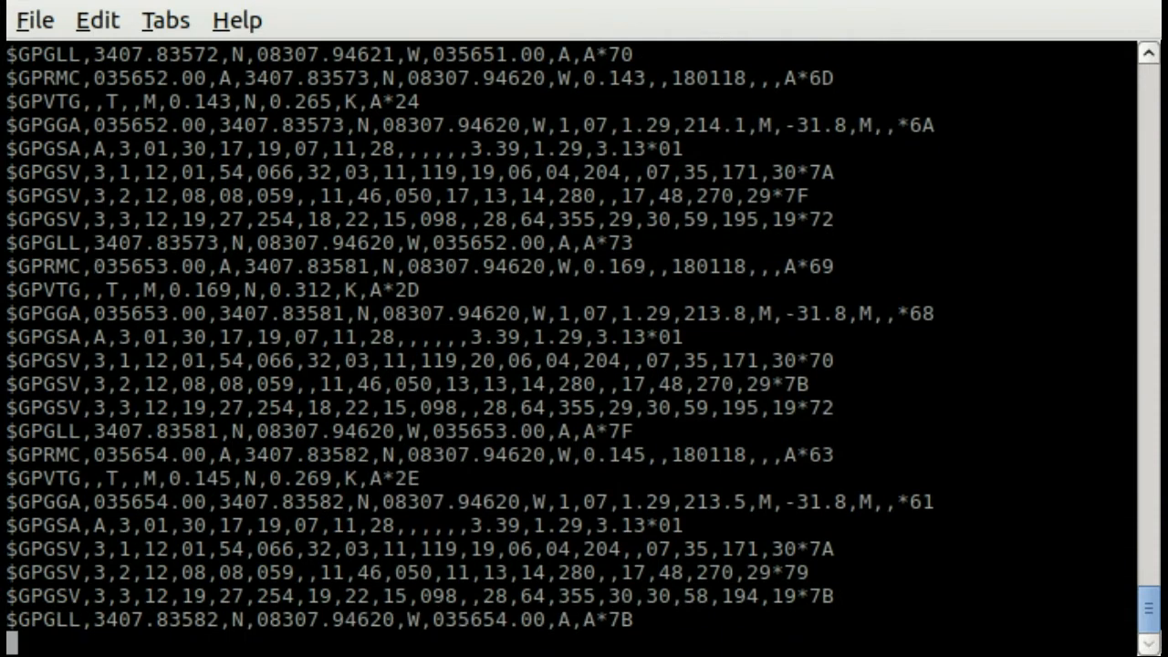
{"action": "scroll", "scroll_direction": "down", "scroll_amount": 3}
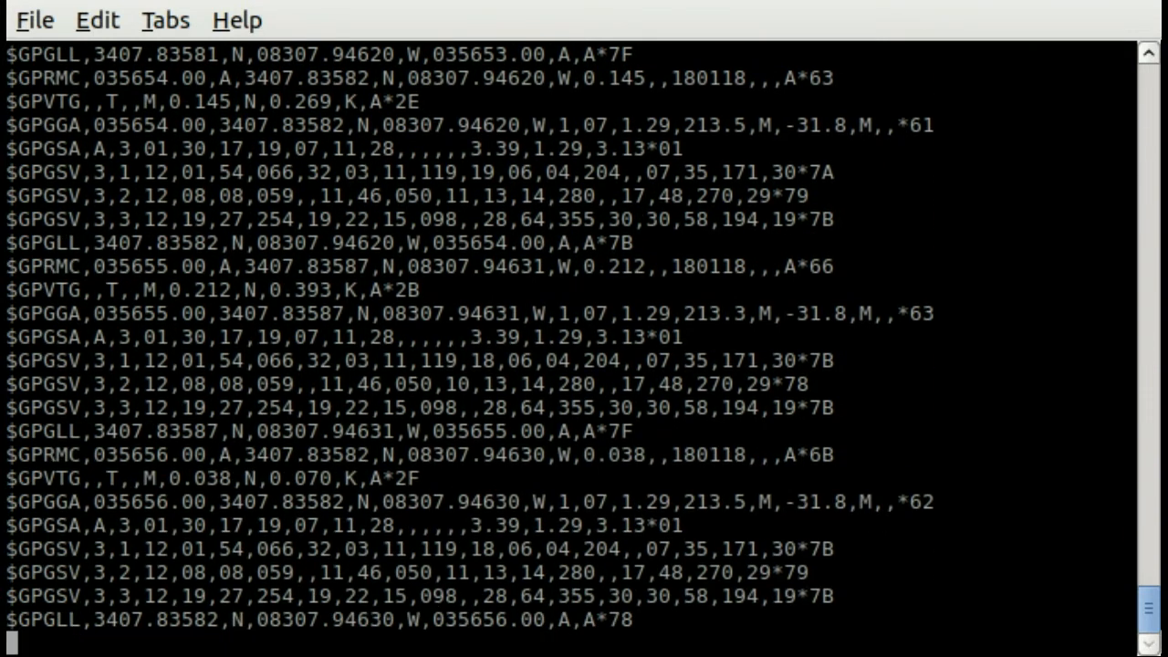
{"action": "scroll", "scroll_direction": "down", "scroll_amount": 3}
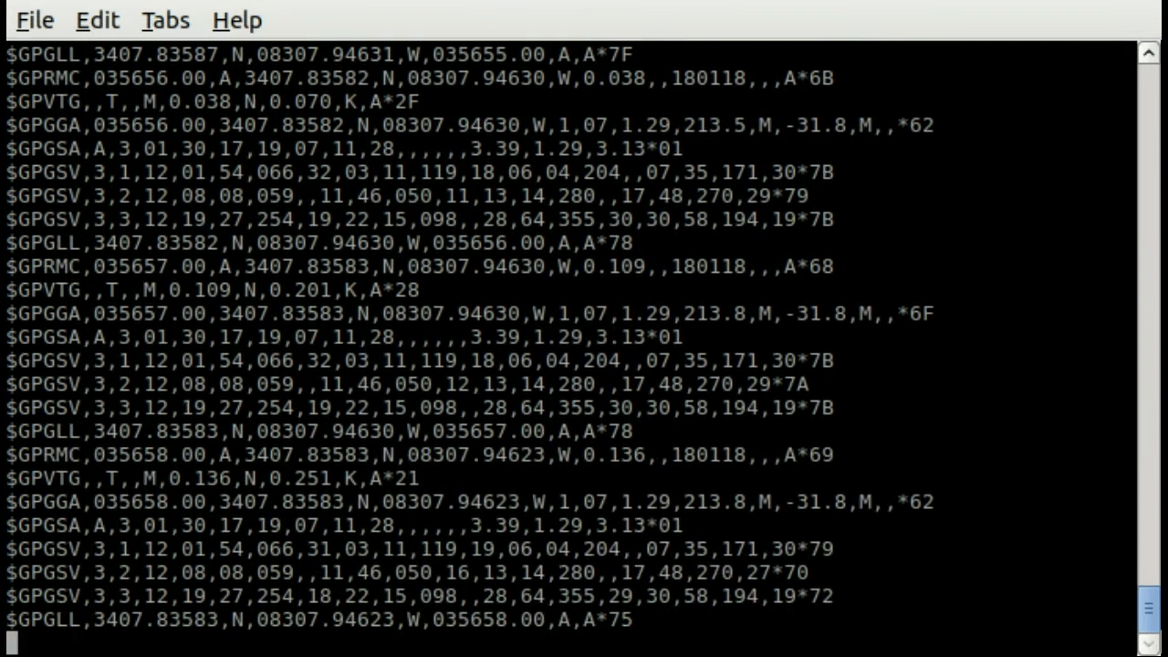
{"action": "scroll", "scroll_direction": "down", "scroll_amount": 3}
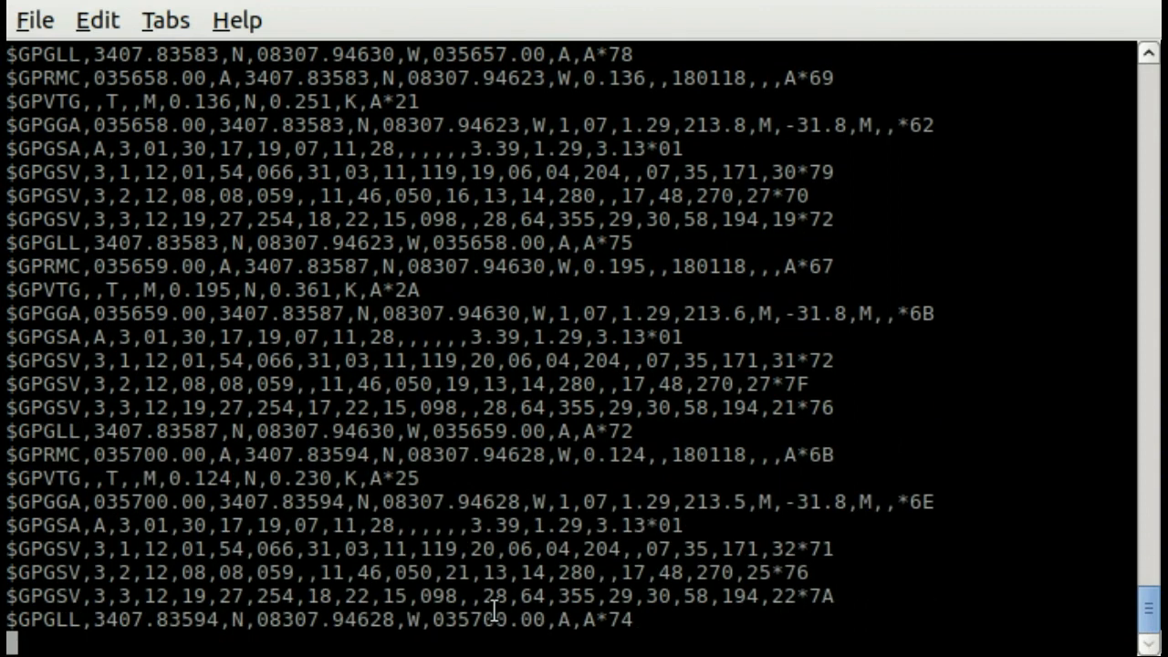
{"action": "scroll", "scroll_direction": "down", "scroll_amount": 3}
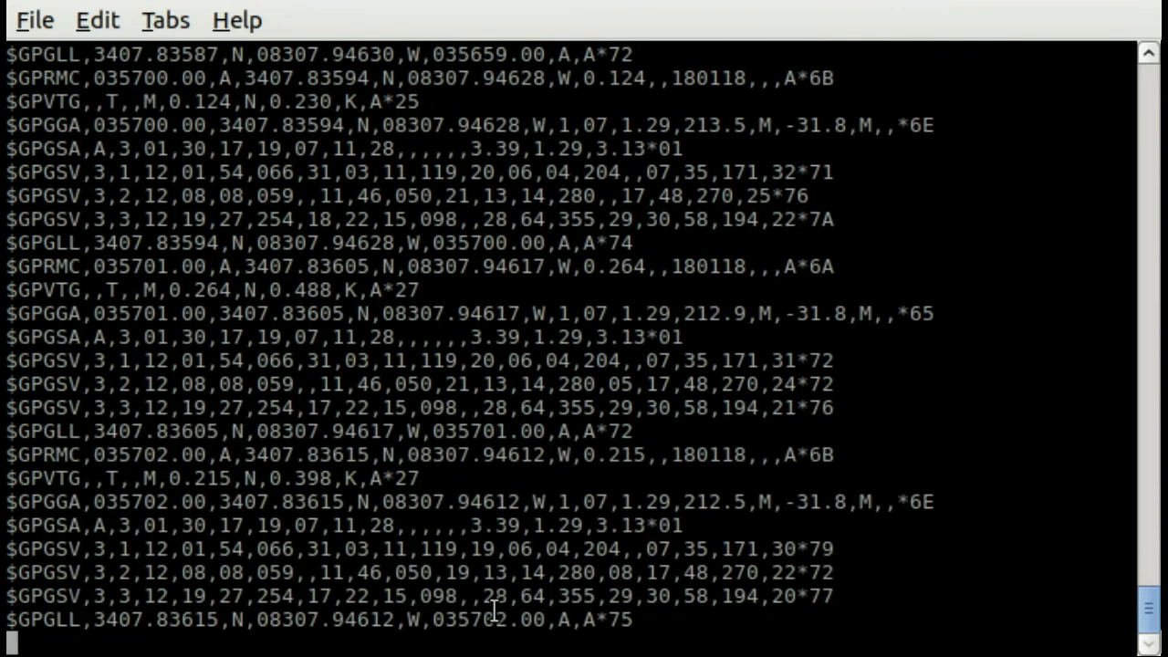
{"action": "scroll", "scroll_direction": "down", "scroll_amount": 3}
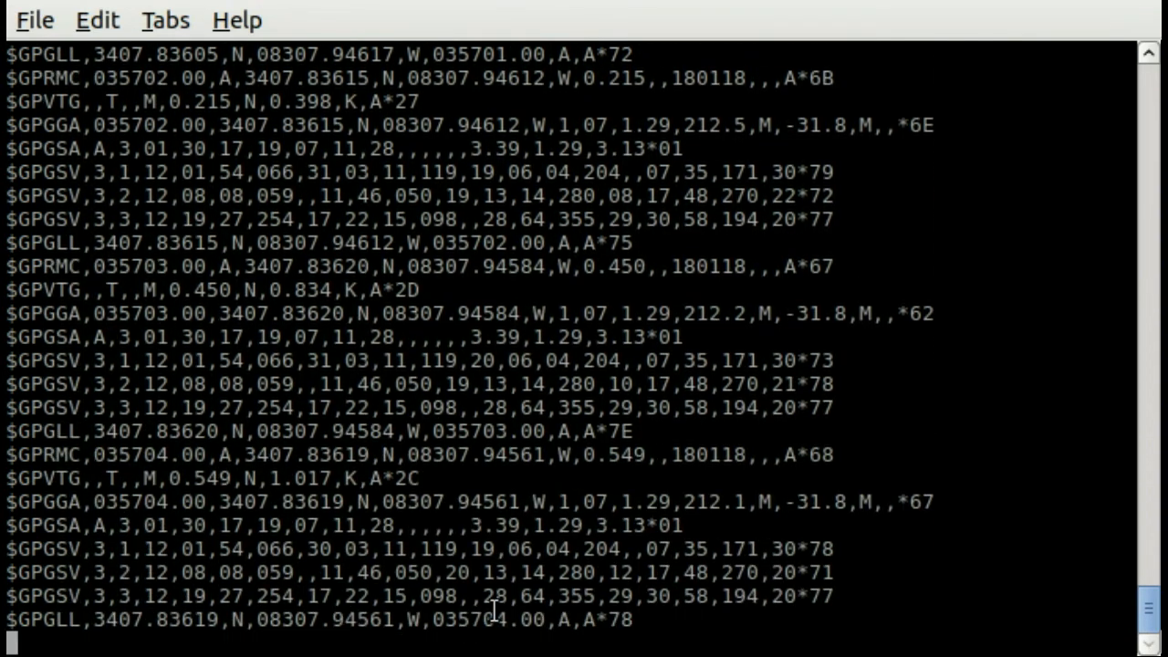
{"action": "scroll", "scroll_direction": "down", "scroll_amount": 3}
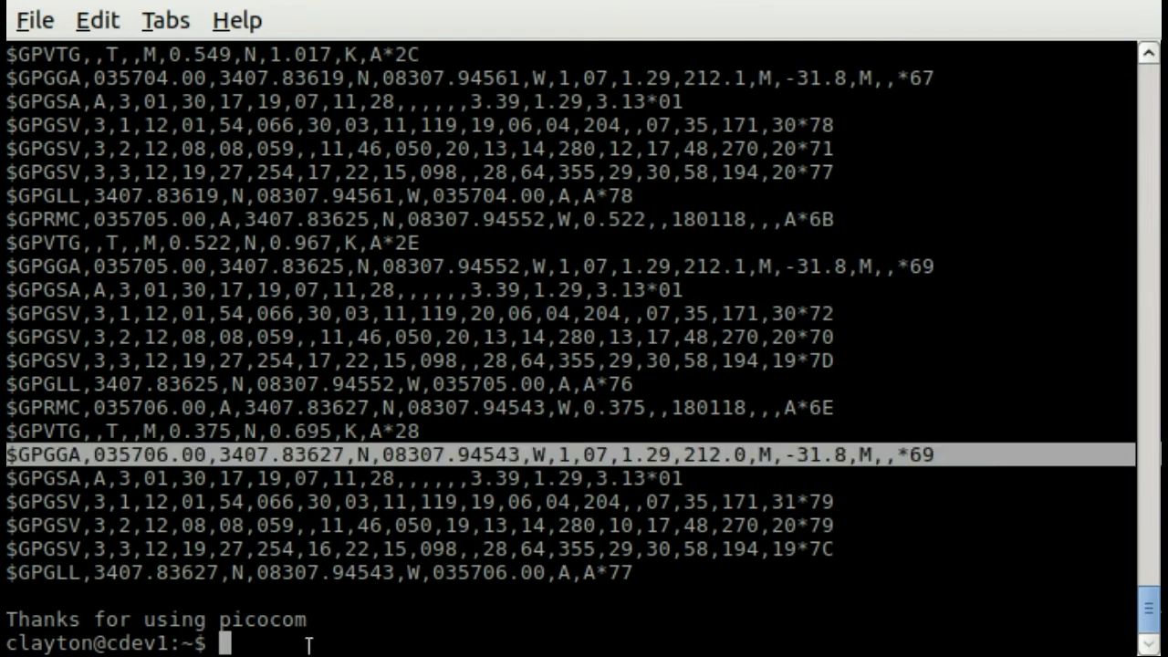
{"action": "mouse_move", "coordinate": [89, 460]}
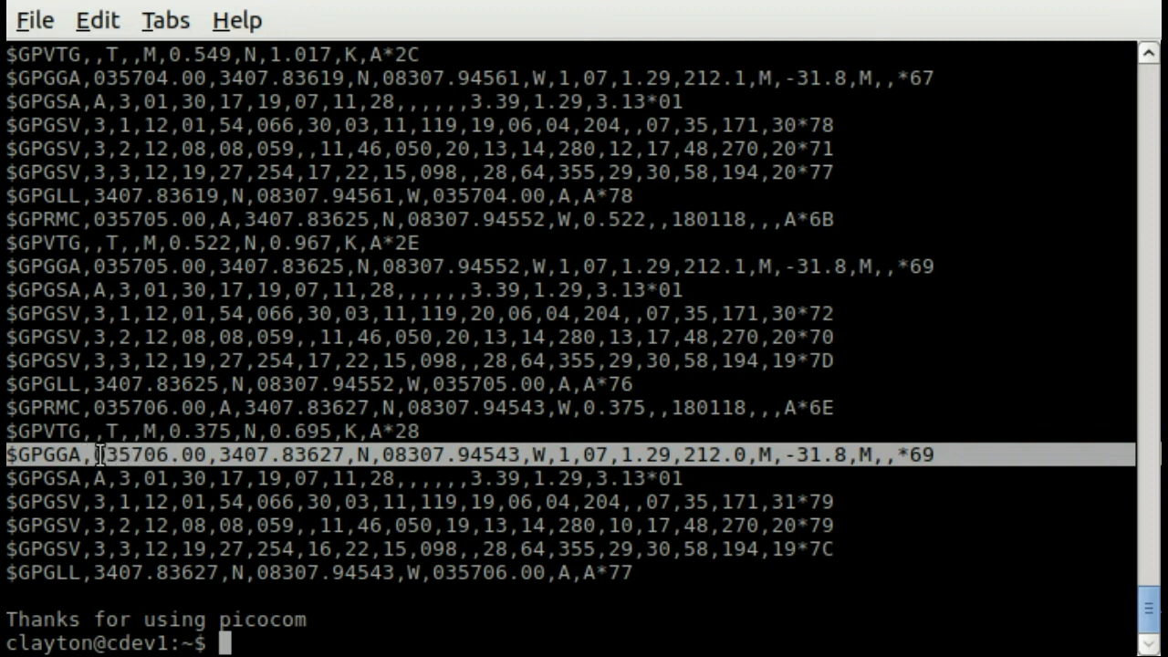
Highlight the GPGGA time field, then the satellites-in-use count 07.
{"action": "double_click", "coordinate": [128, 454]}
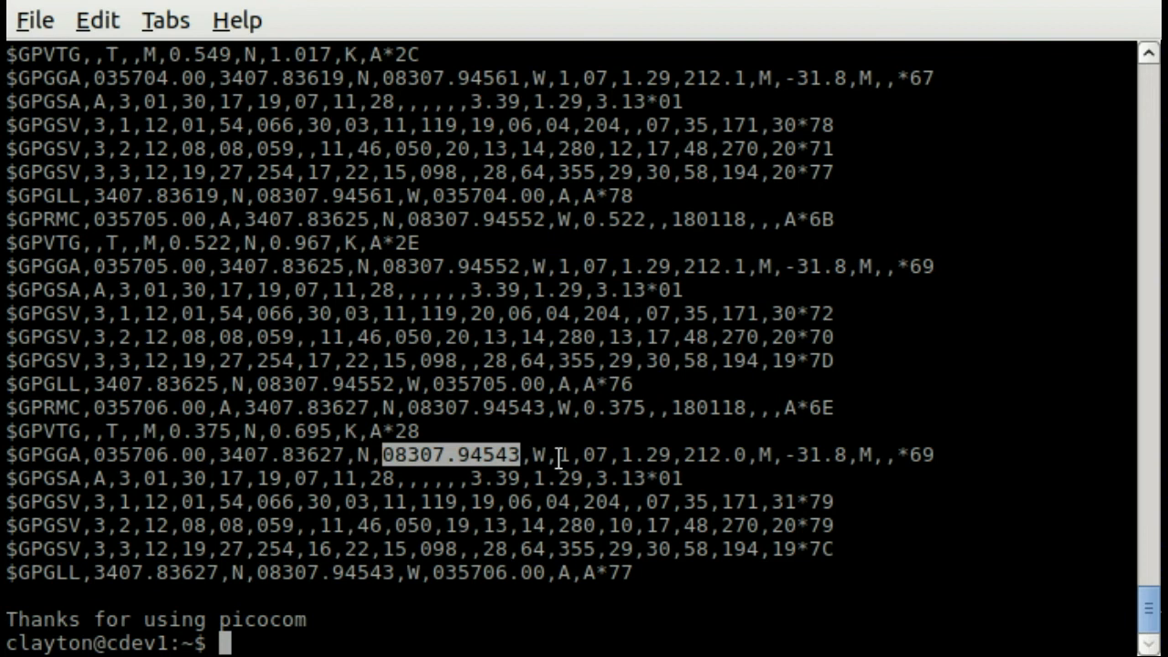
{"action": "left_click", "coordinate": [580, 452]}
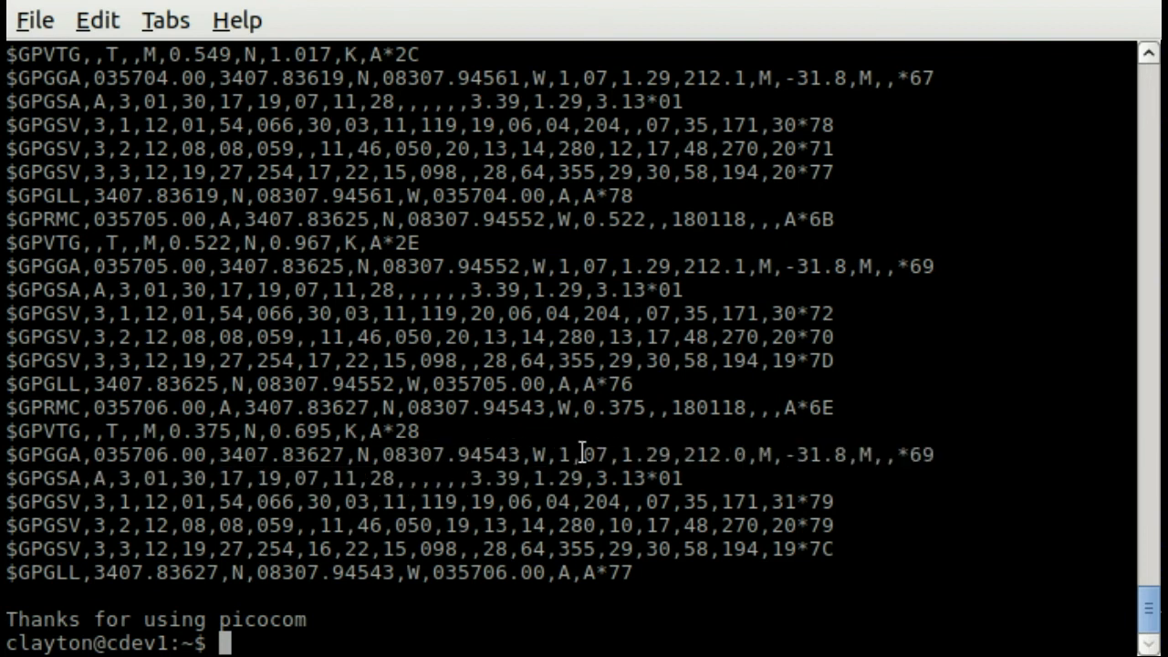
{"action": "double_click", "coordinate": [595, 454]}
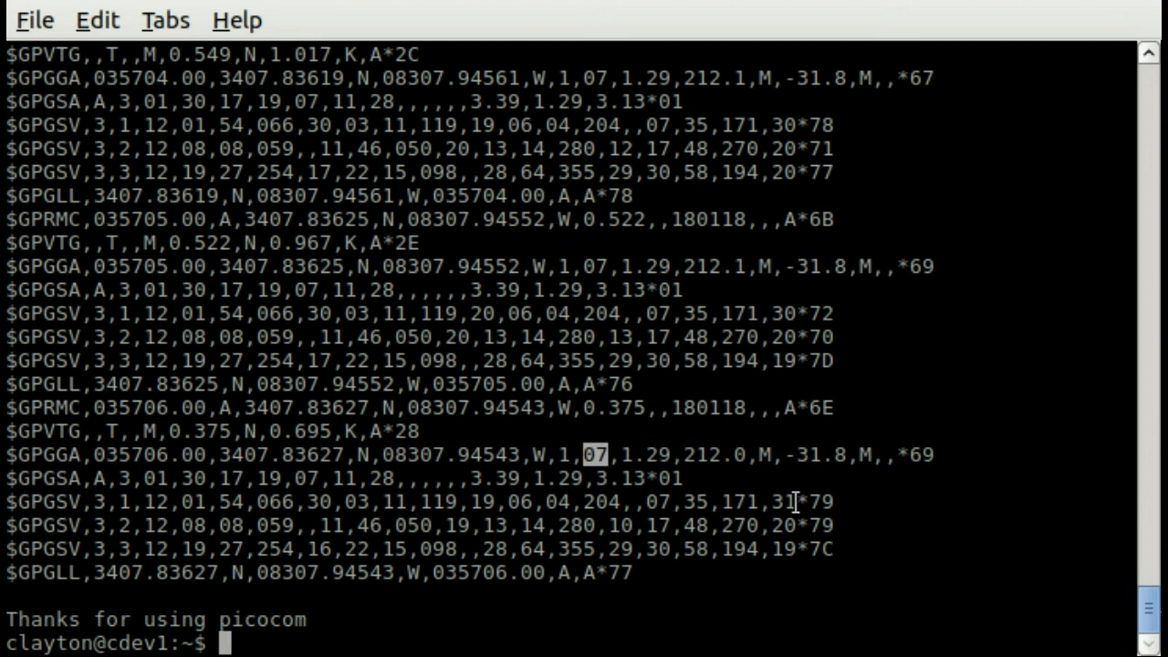
{"action": "mouse_move", "coordinate": [690, 555]}
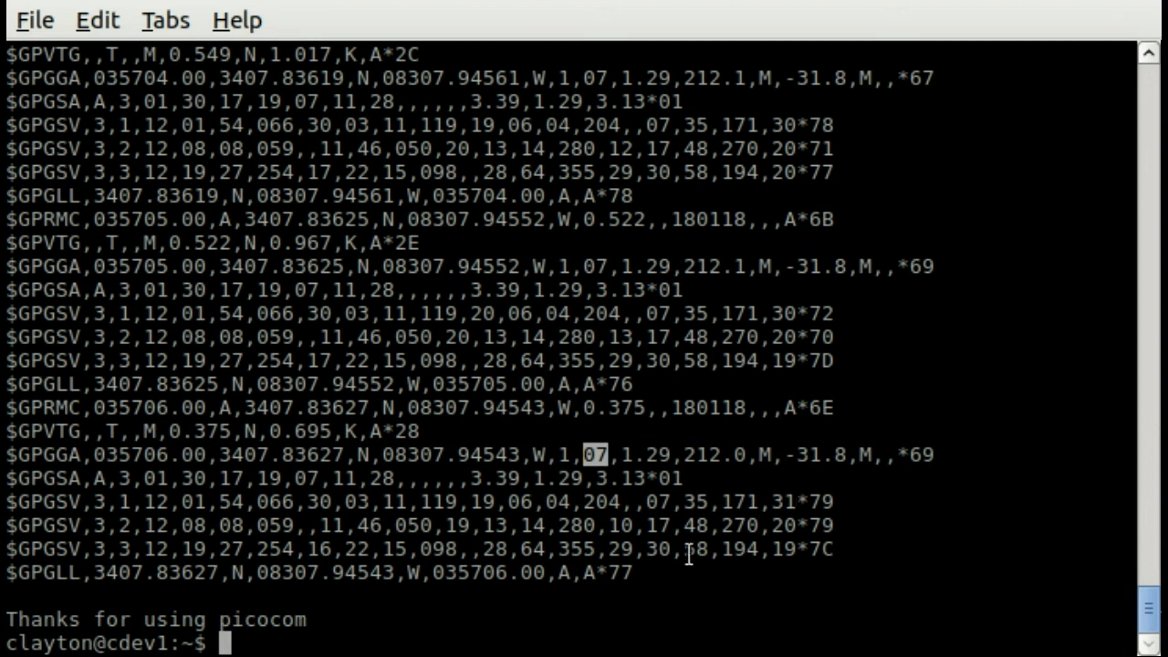